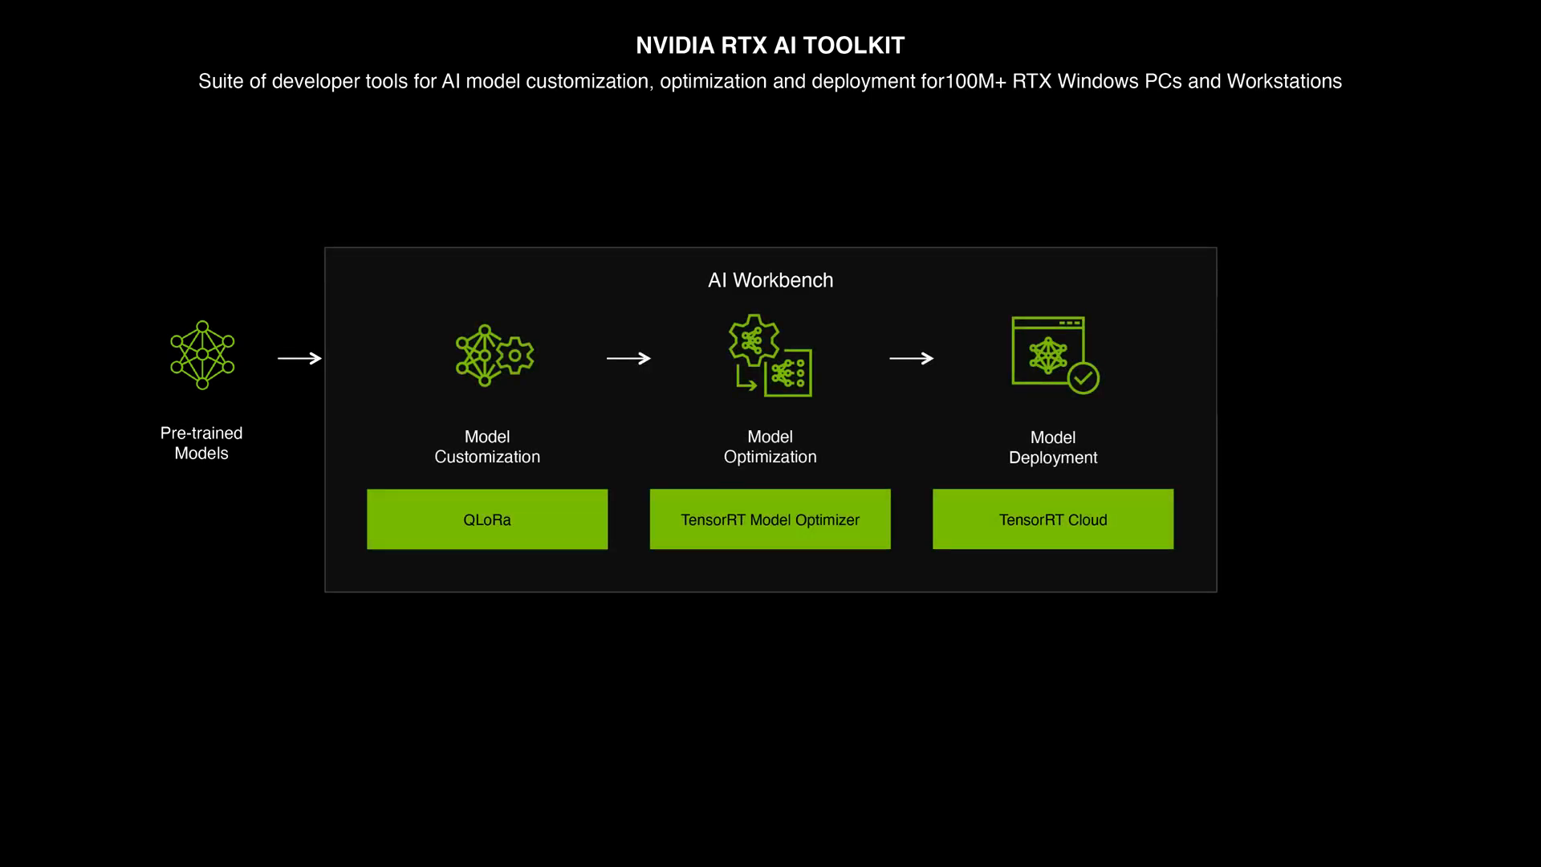
Step: Clone github.com/kedarpotdar-nv/workbench-llamafactory into AI Workbench and follow its build progress
click(954, 673)
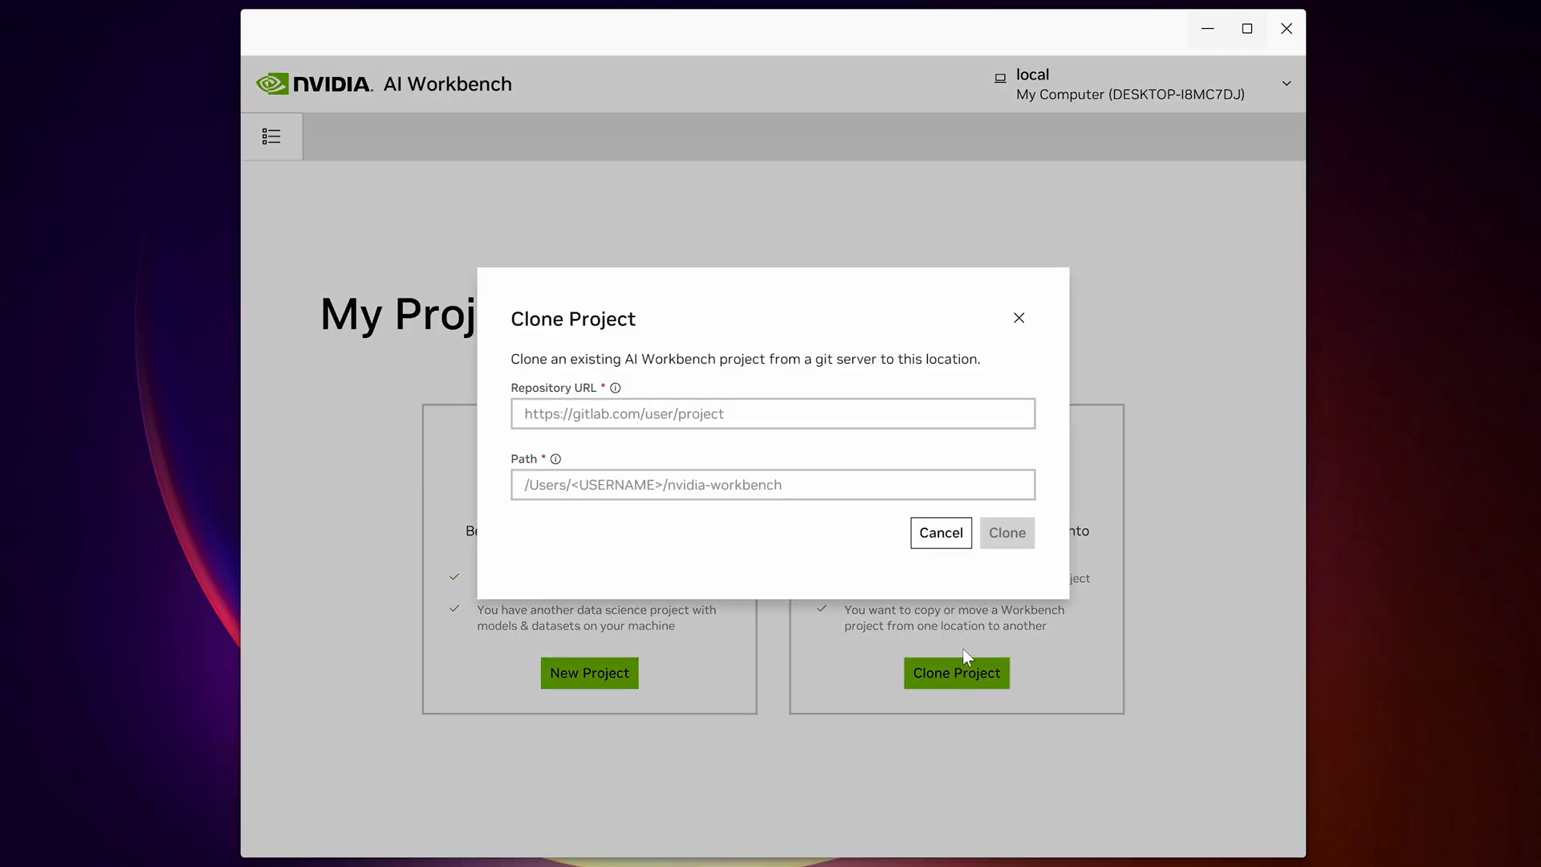
text(https://github.com/kedarpotdar-nv/workbench-llamafactory)
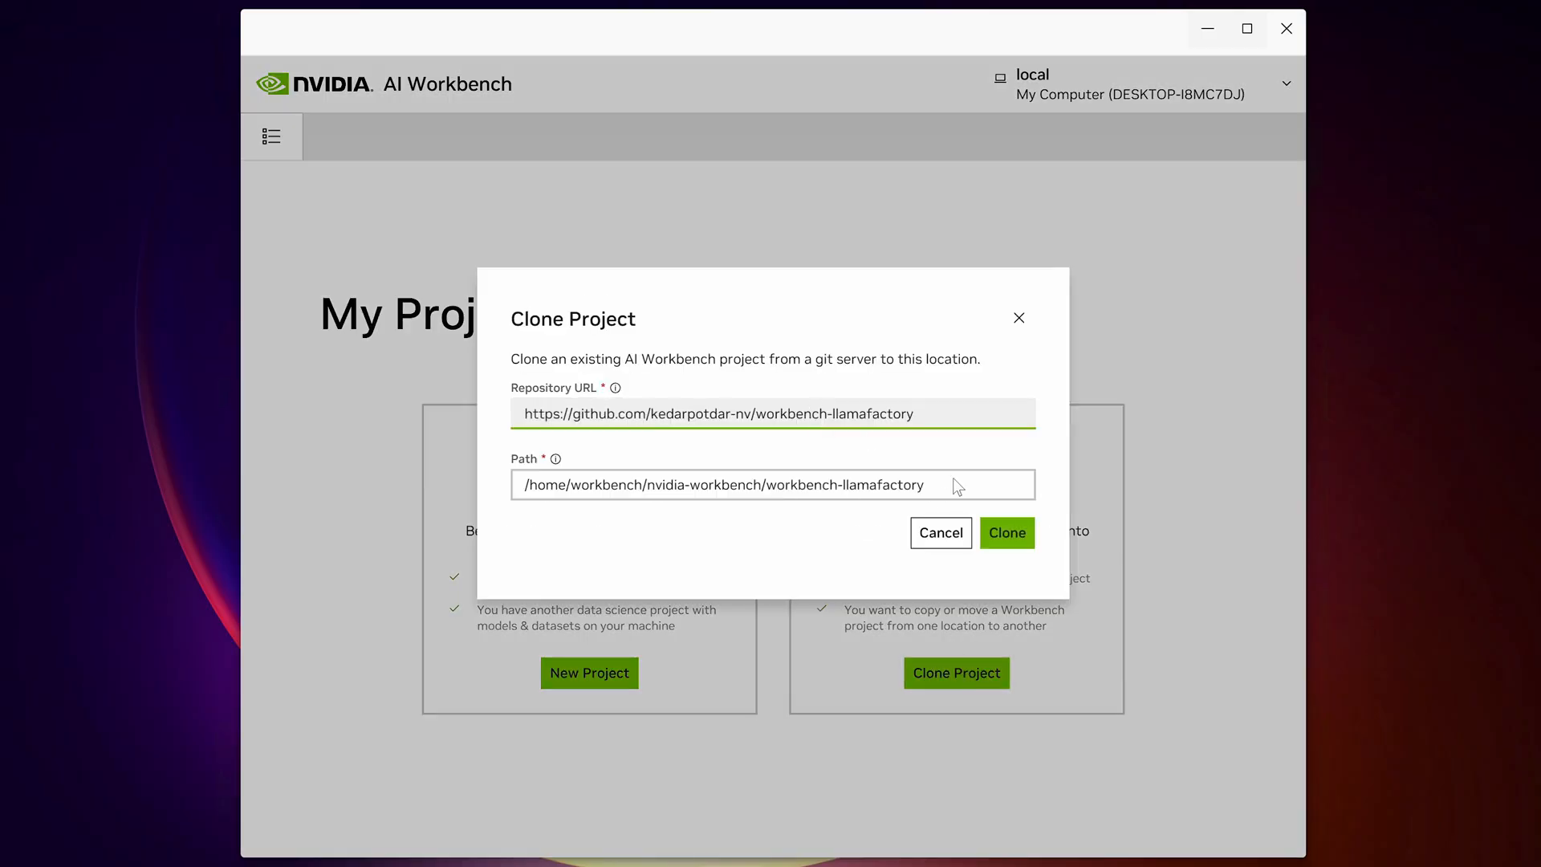
click(1005, 533)
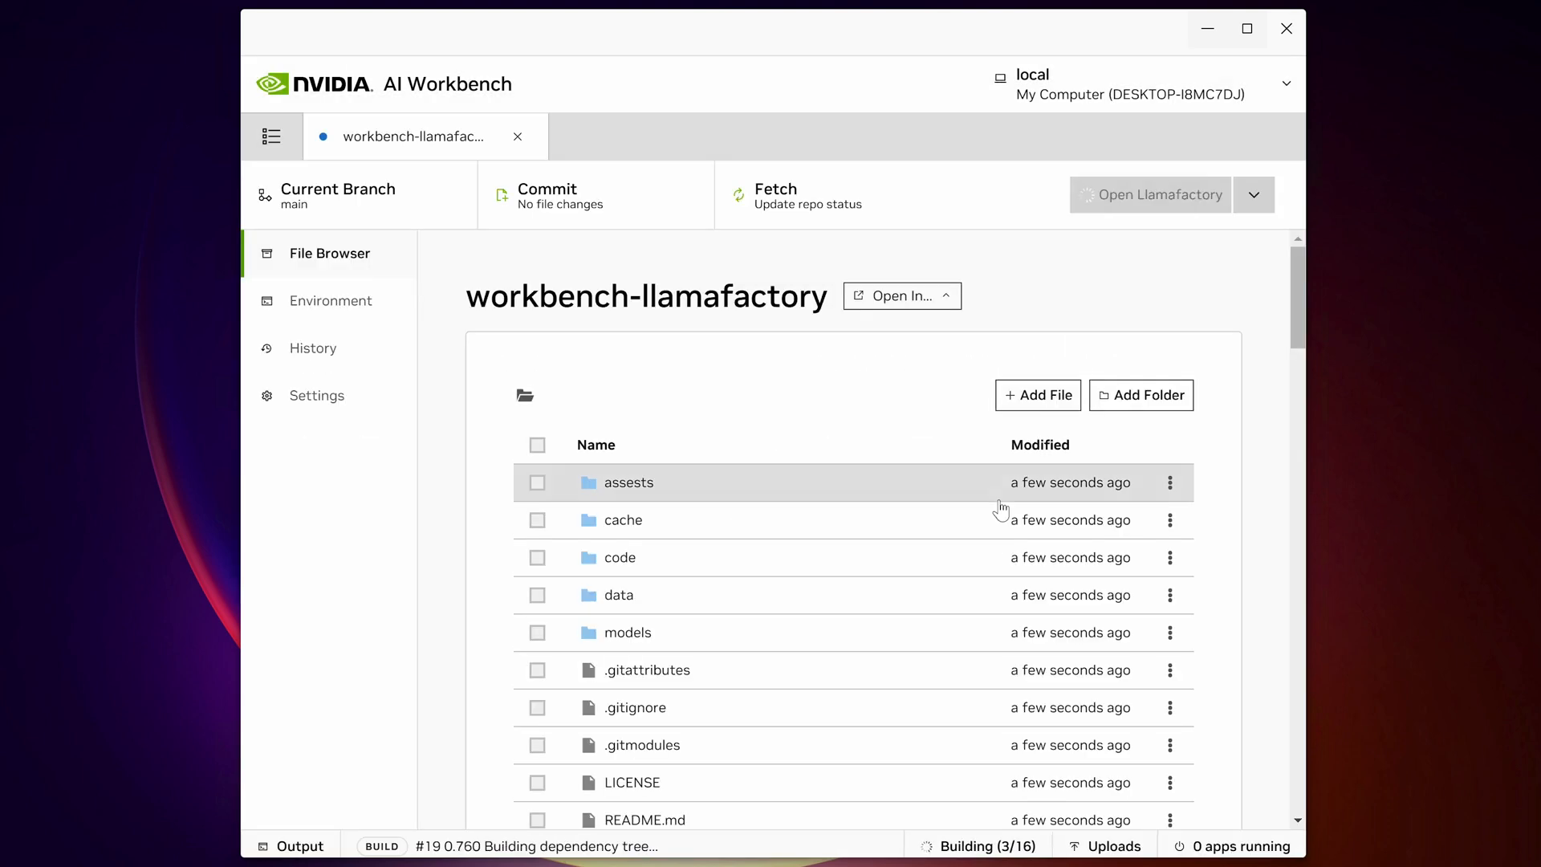
click(299, 845)
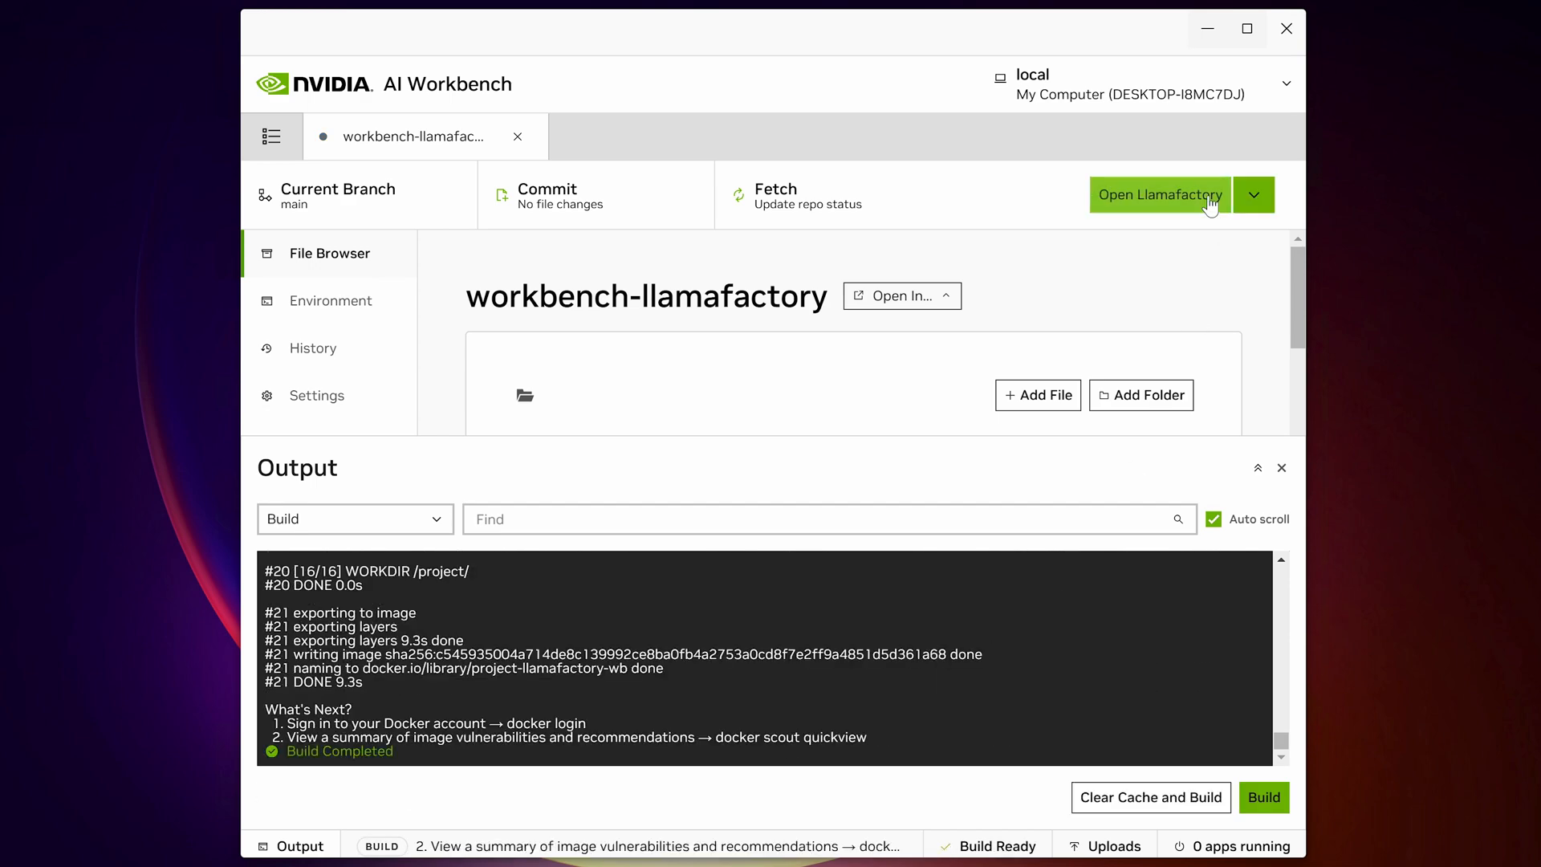
Step: Launch the Llamafactory app, confirming the HUGGING_FACE_HUB_TOKEN
click(1159, 195)
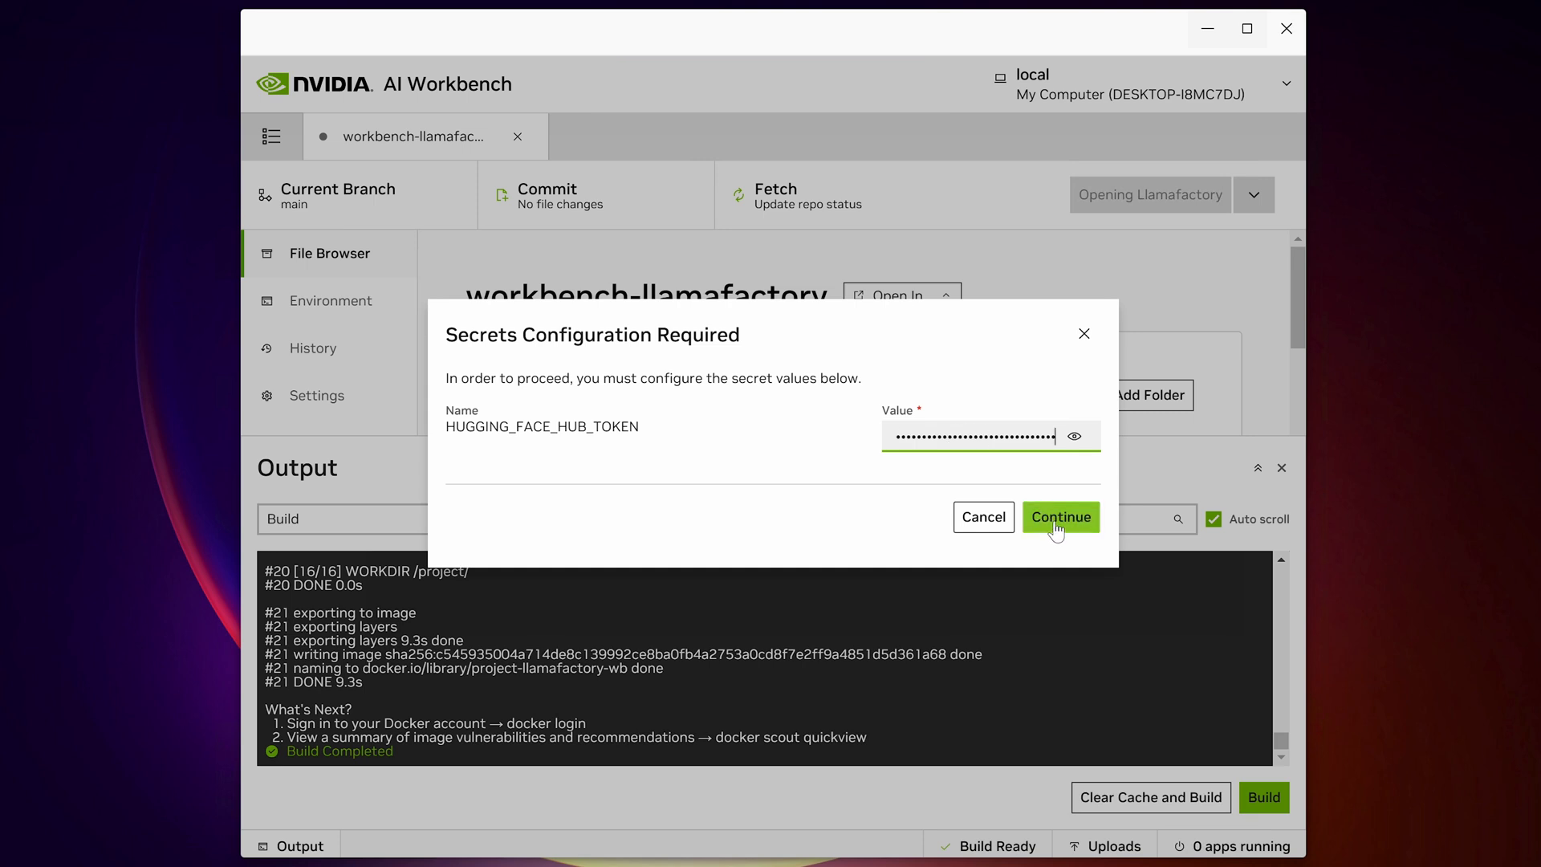
click(1061, 517)
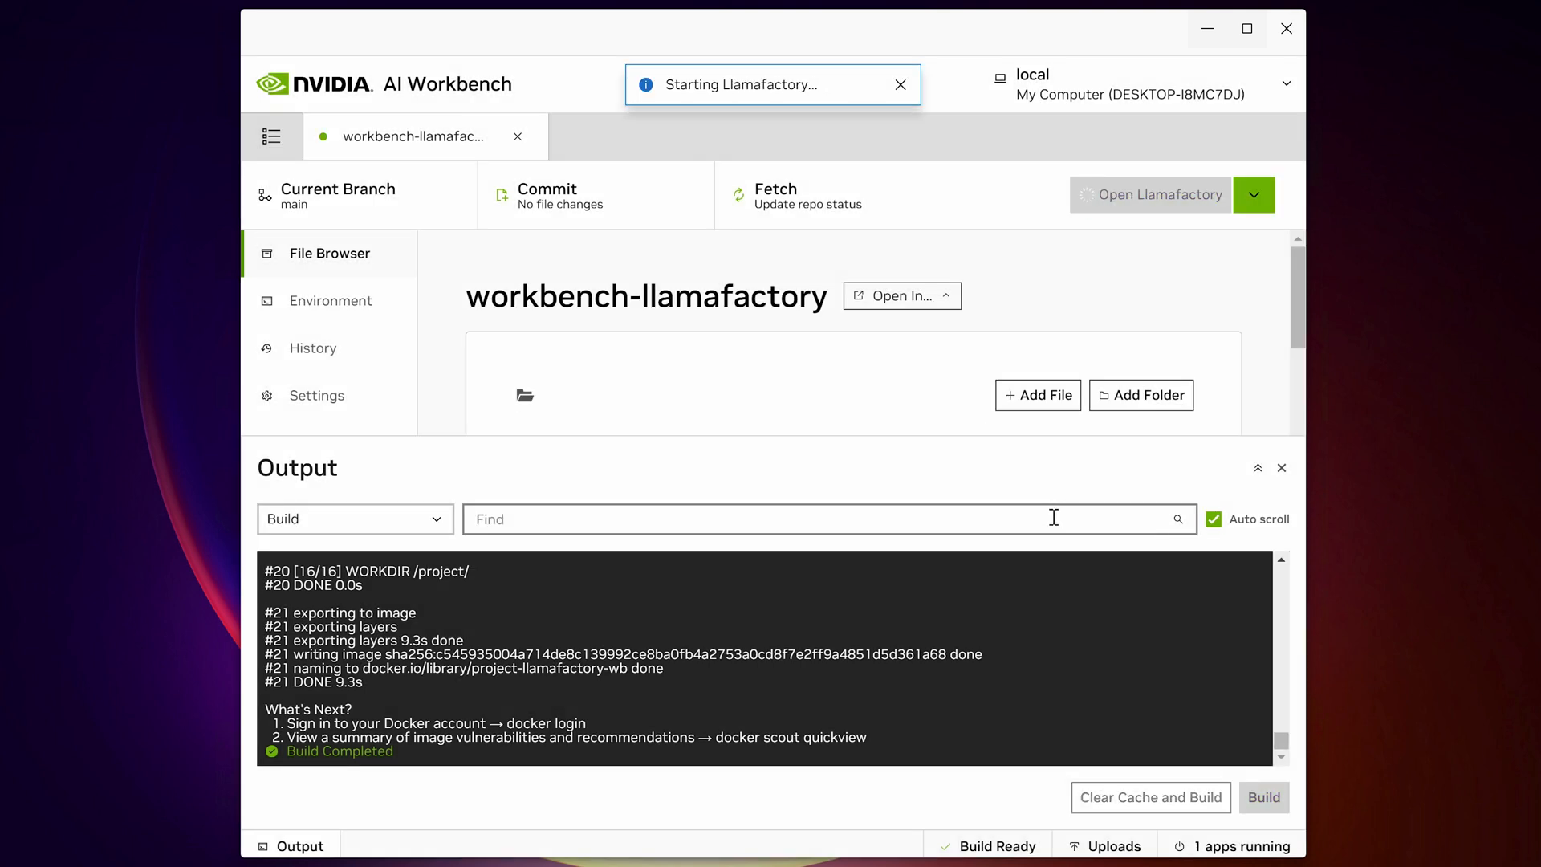
click(1161, 194)
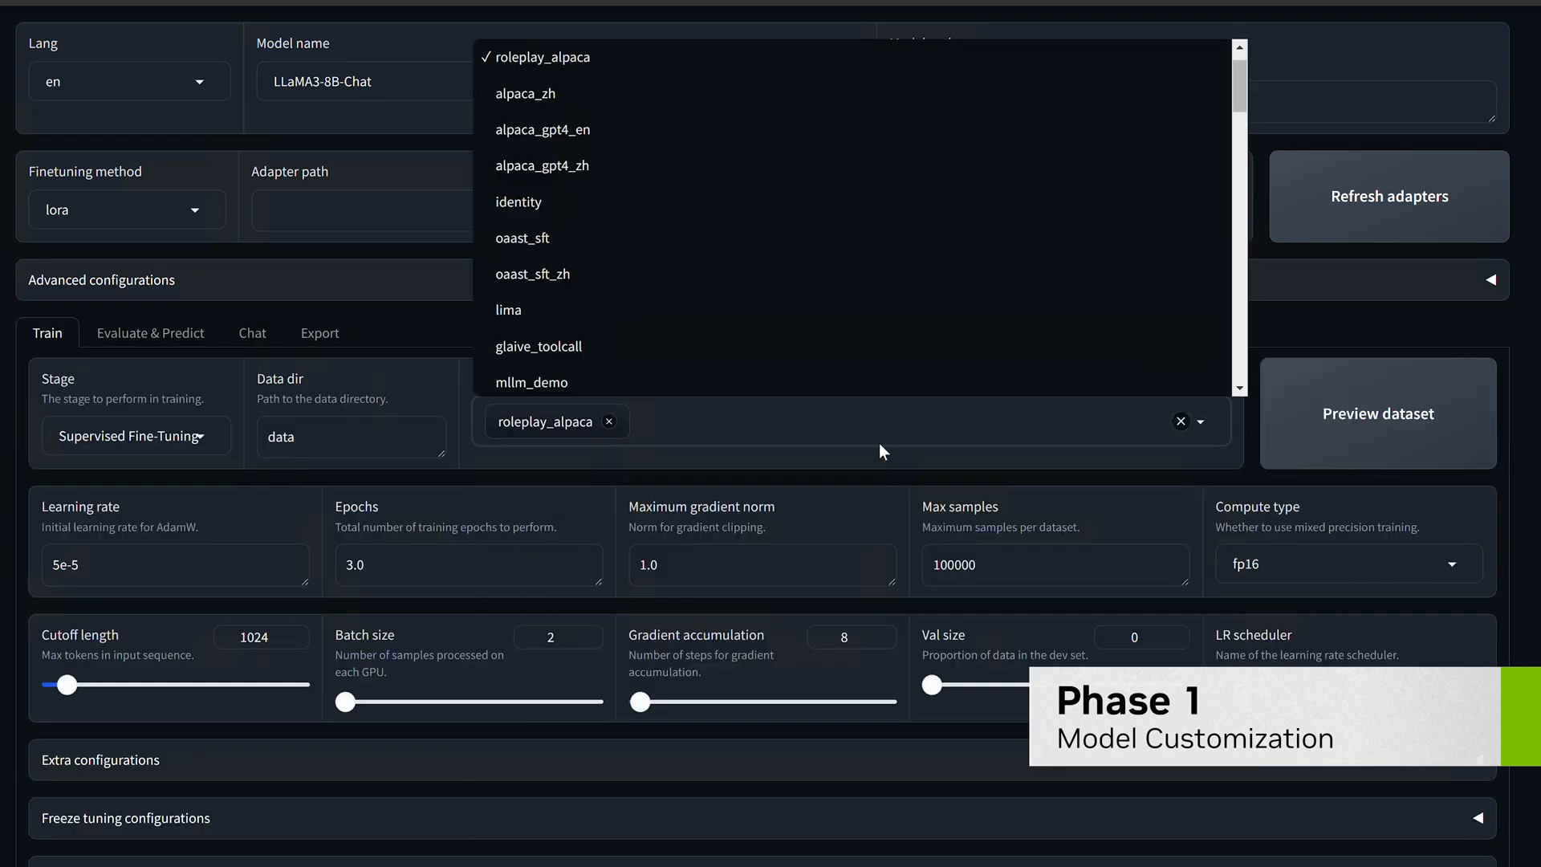
Step: Train LLaMA3-8B-Chat on roleplay_alpaca for 5 epochs, outputting to /project/data/scratch/roleplay-ft
scroll(down, 3)
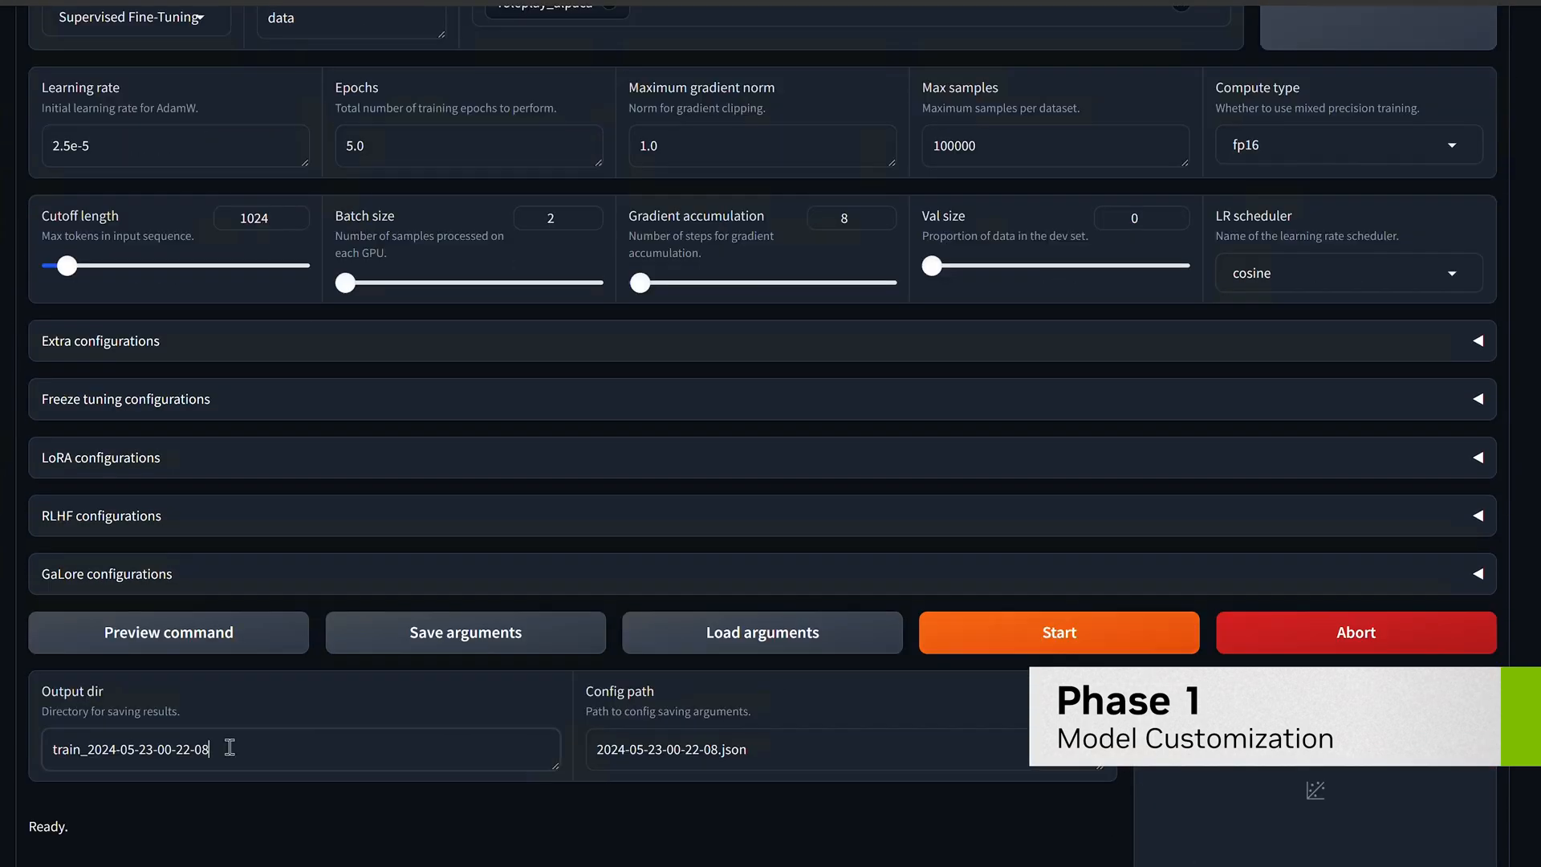
click(1059, 631)
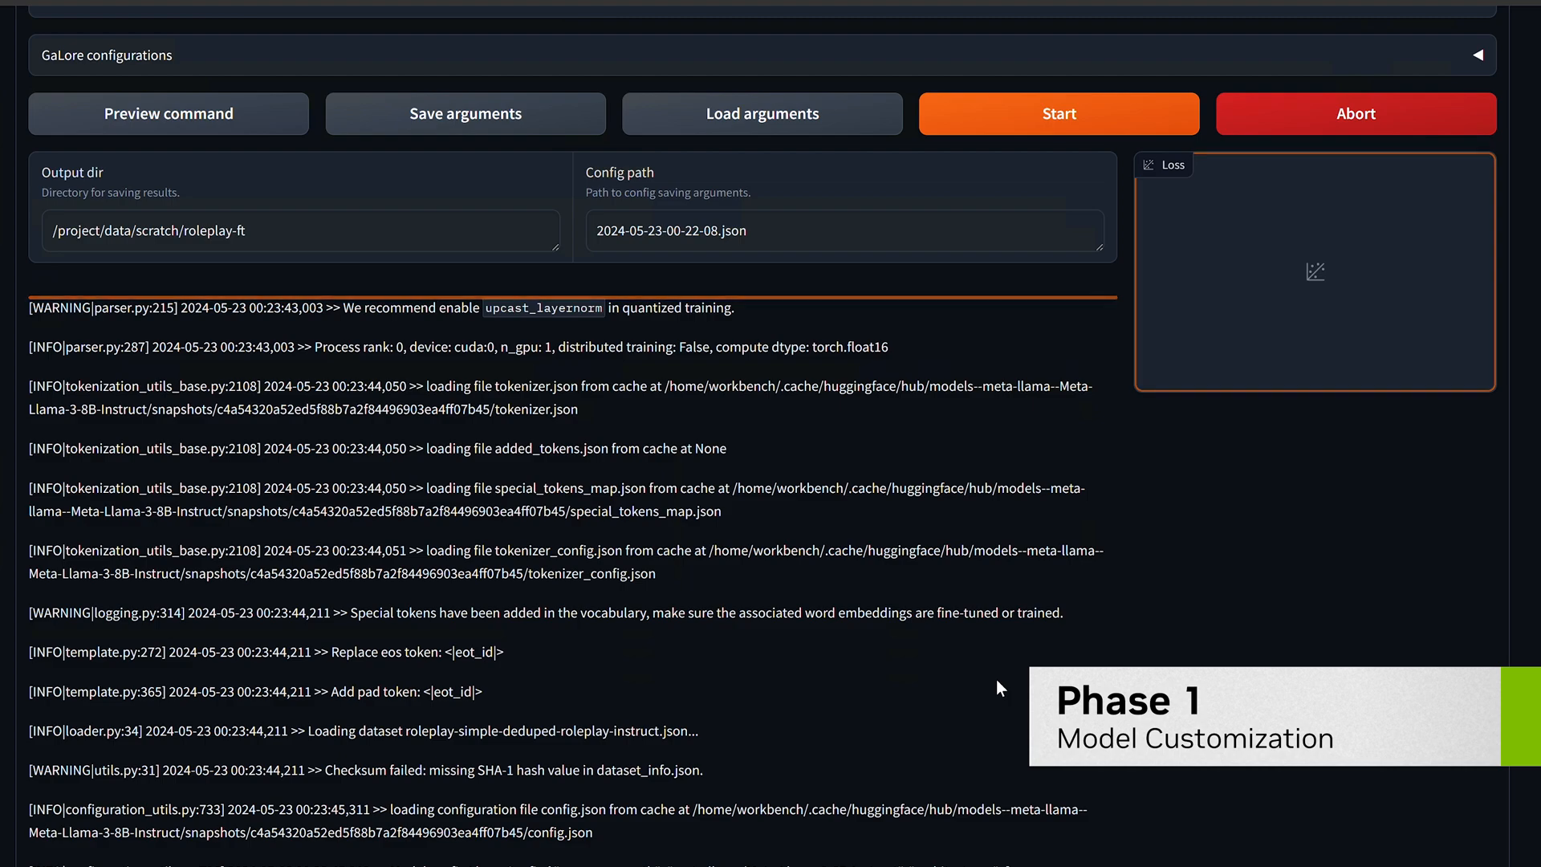
scroll(up, 3)
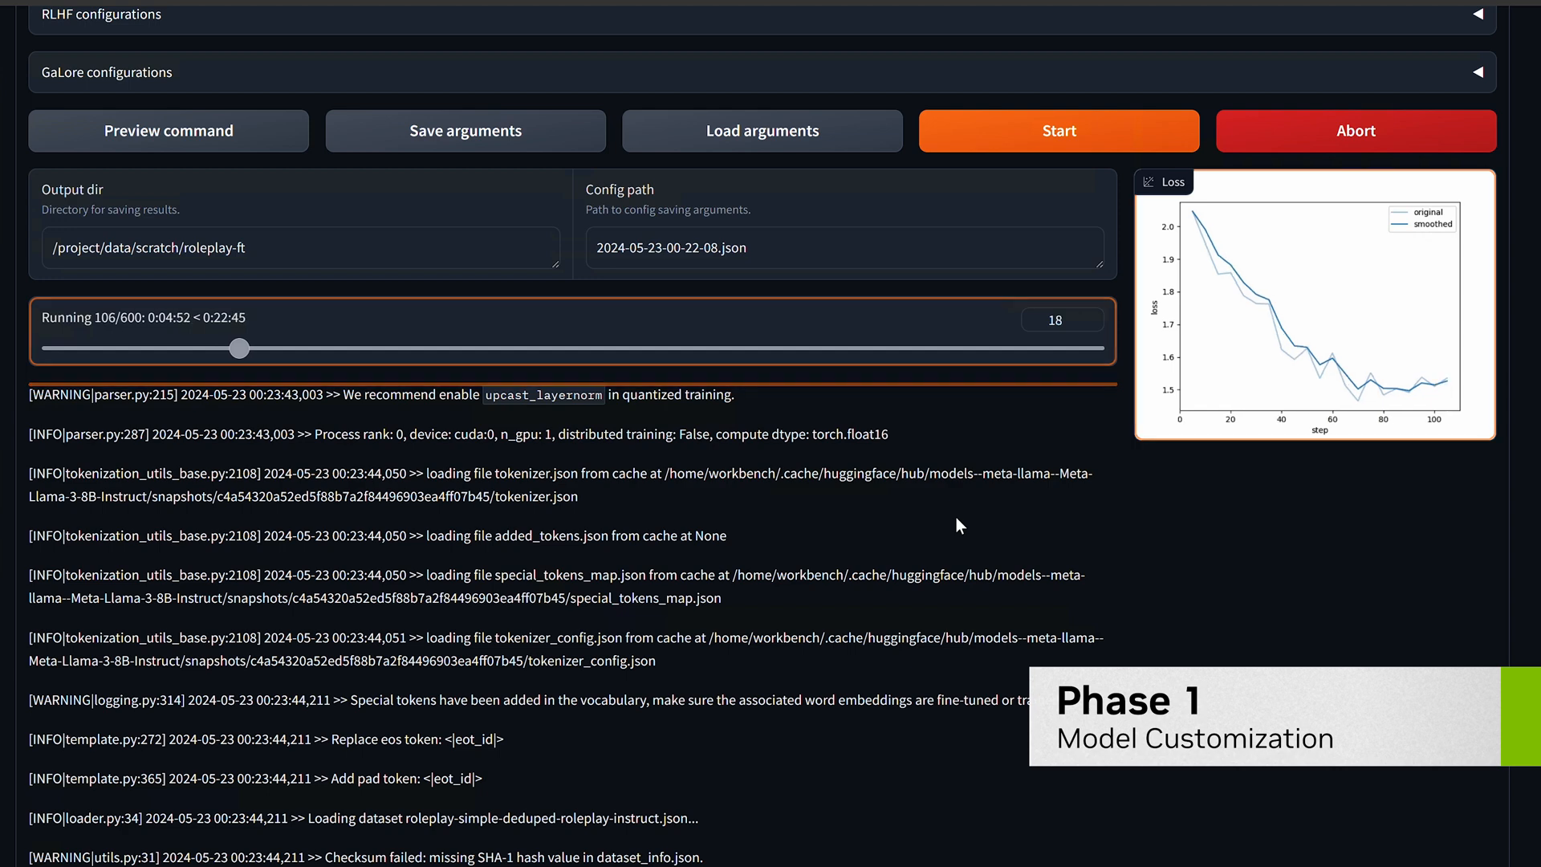
scroll(up, 3)
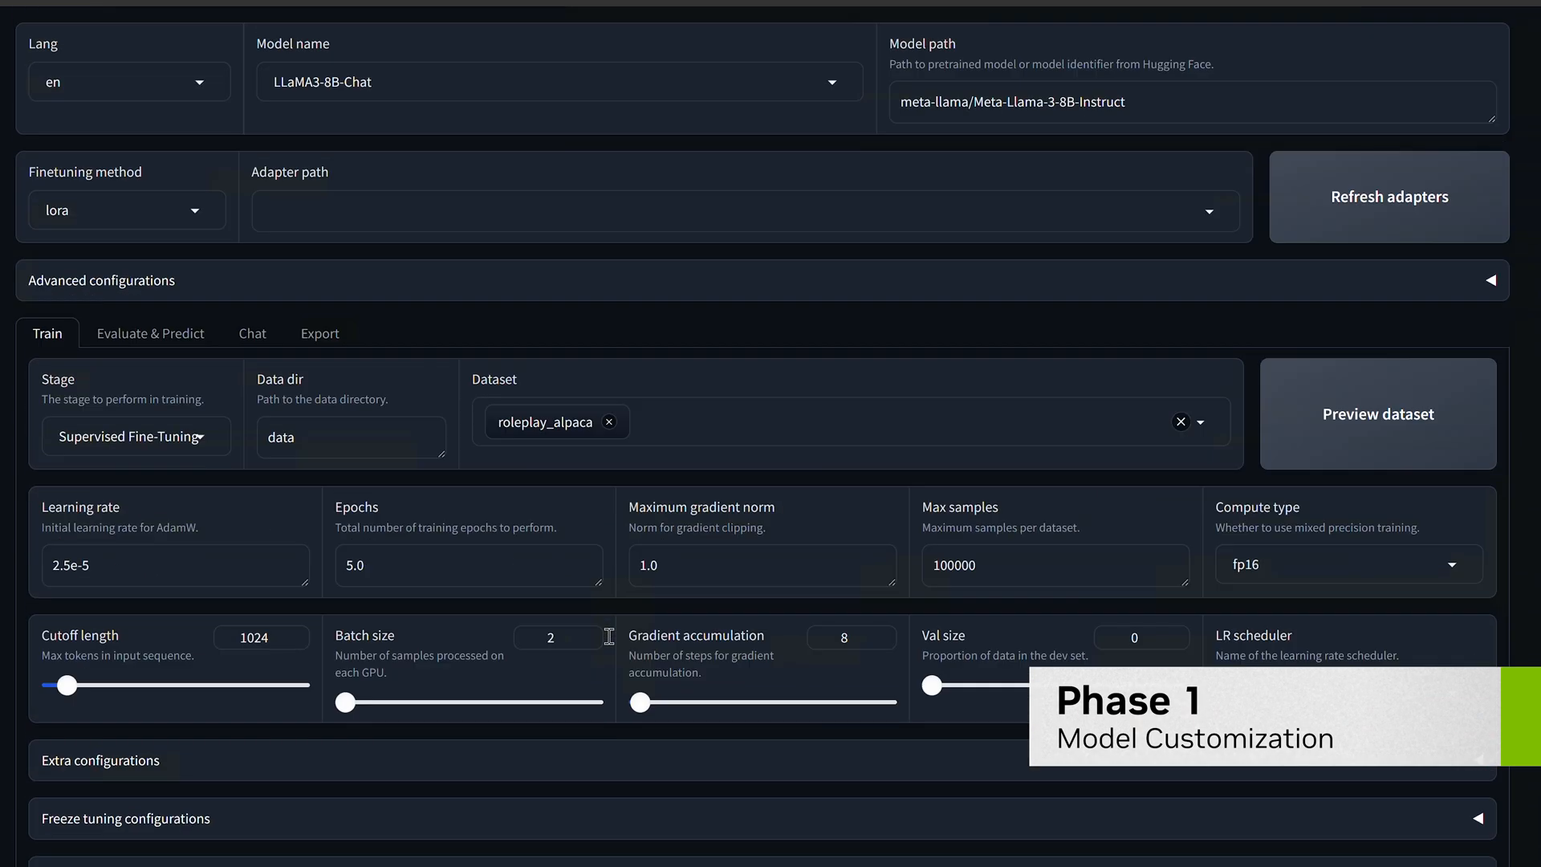
click(251, 332)
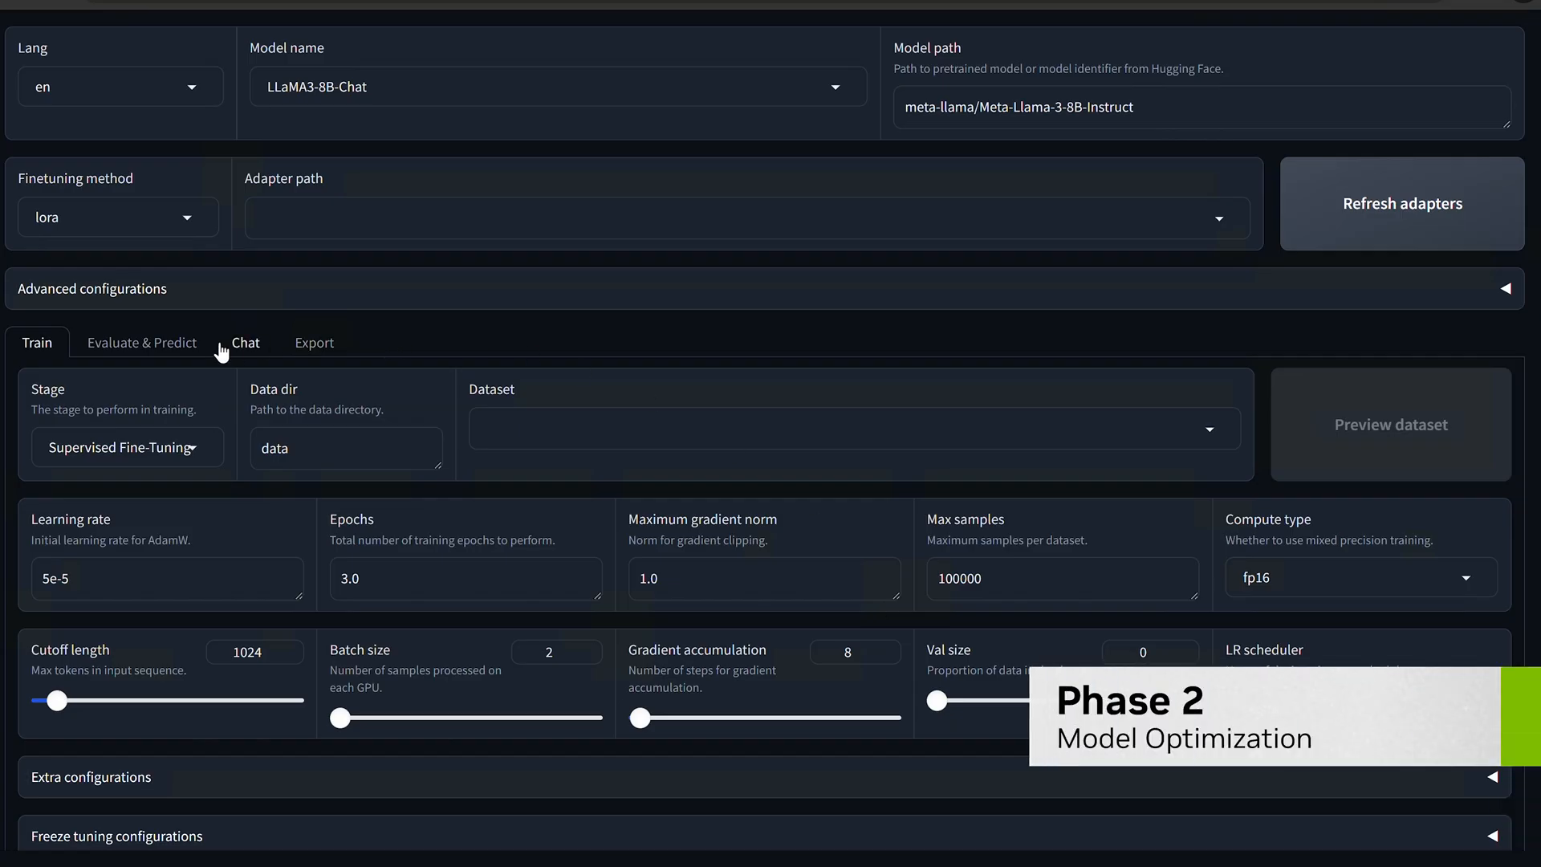
Step: Export the roleplay-ft adapter on cuda with 10 GB shards to roleplay-ft/output
click(321, 342)
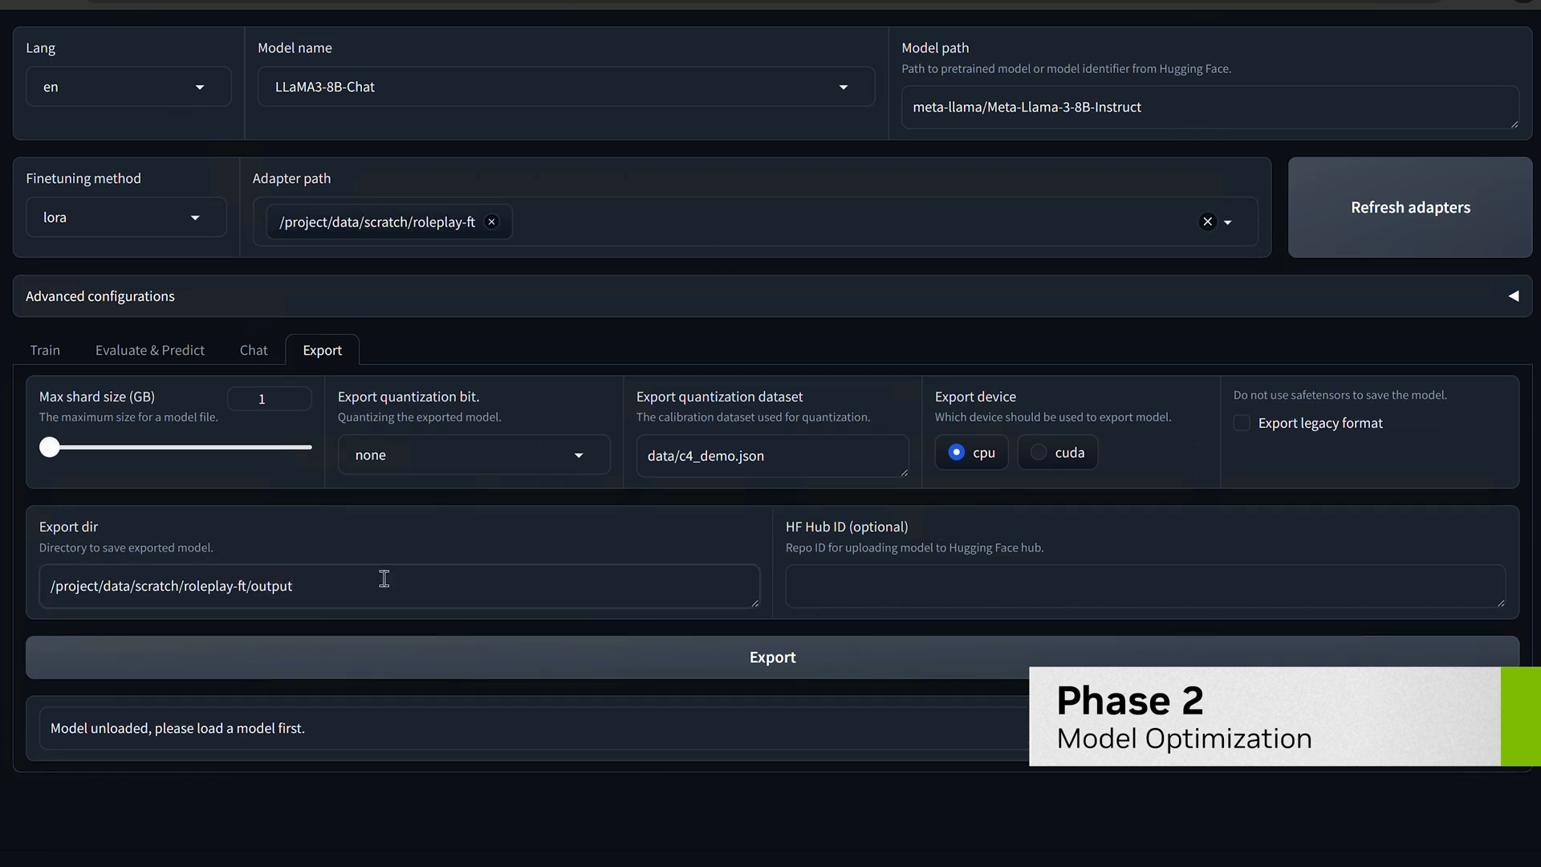
click(1039, 452)
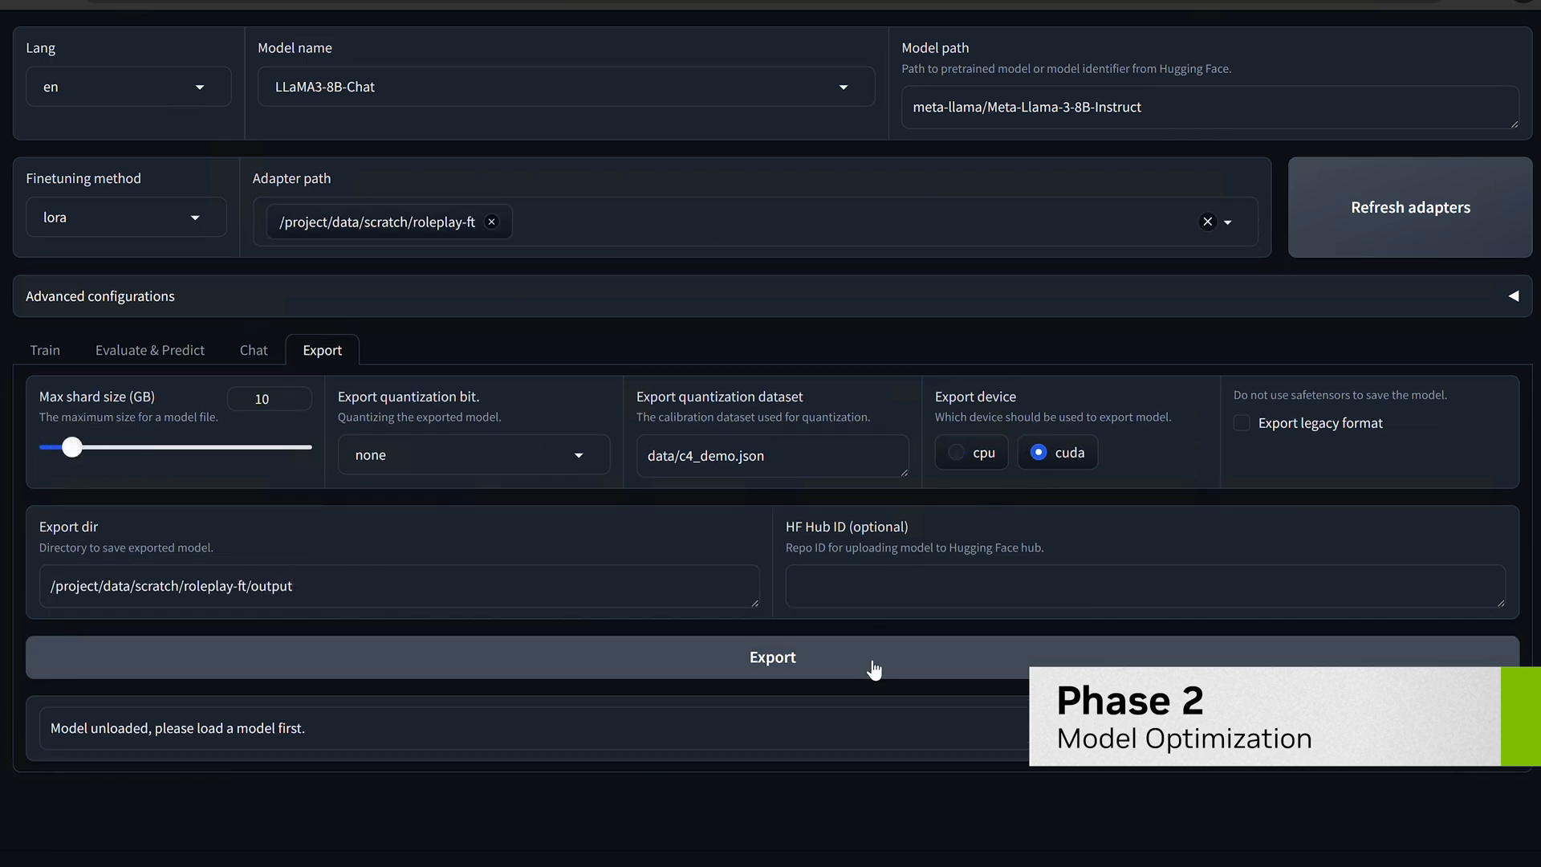
click(771, 656)
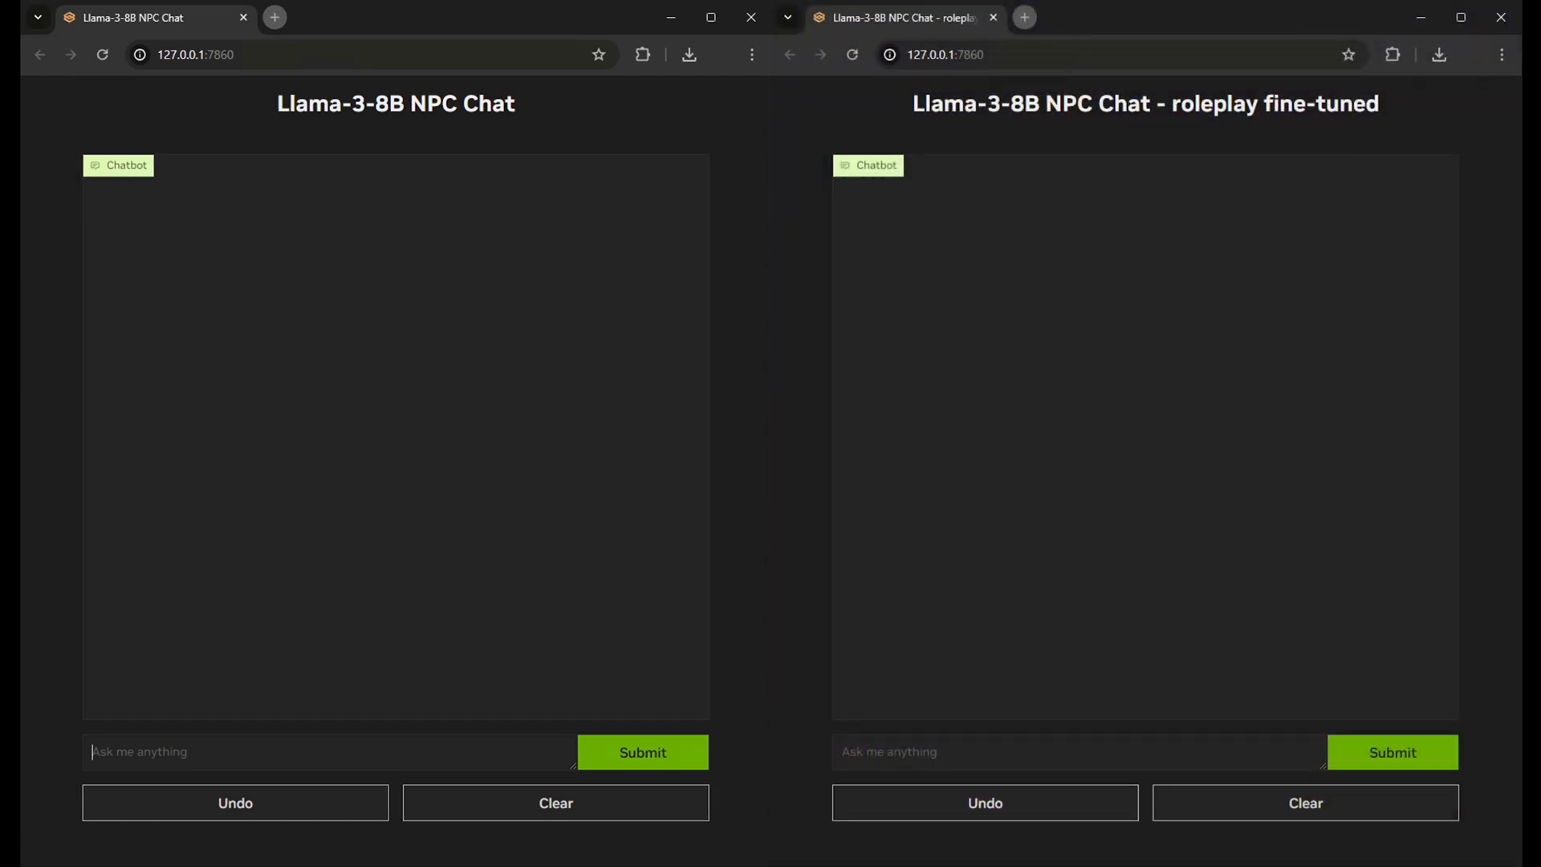
Step: Enter 'Who are you, strange creature of the forest?' as the chat prompt
text(Who are you, strange creature of the forest?)
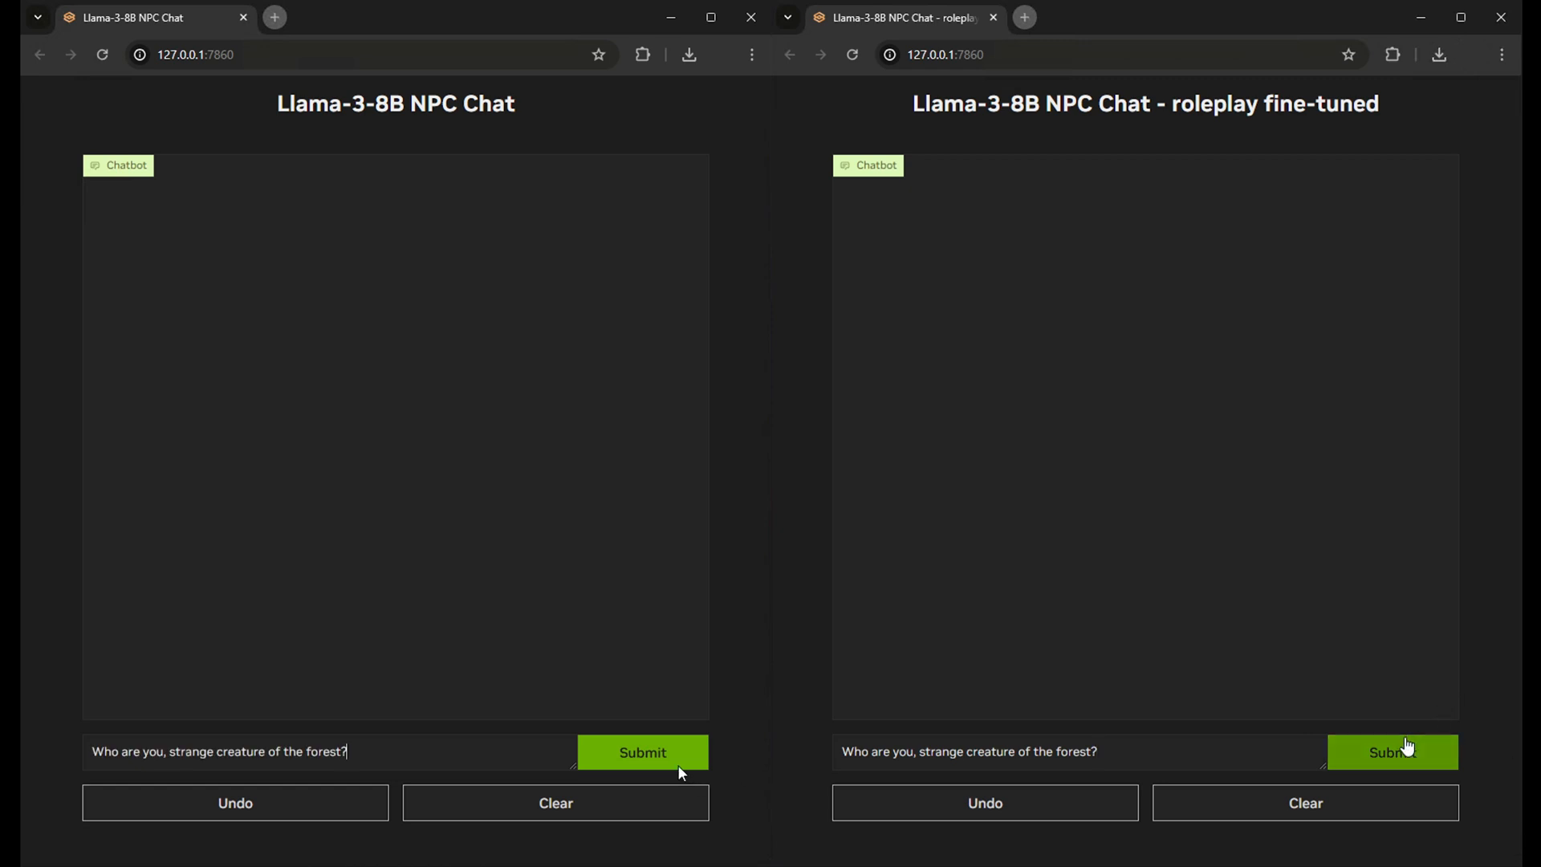